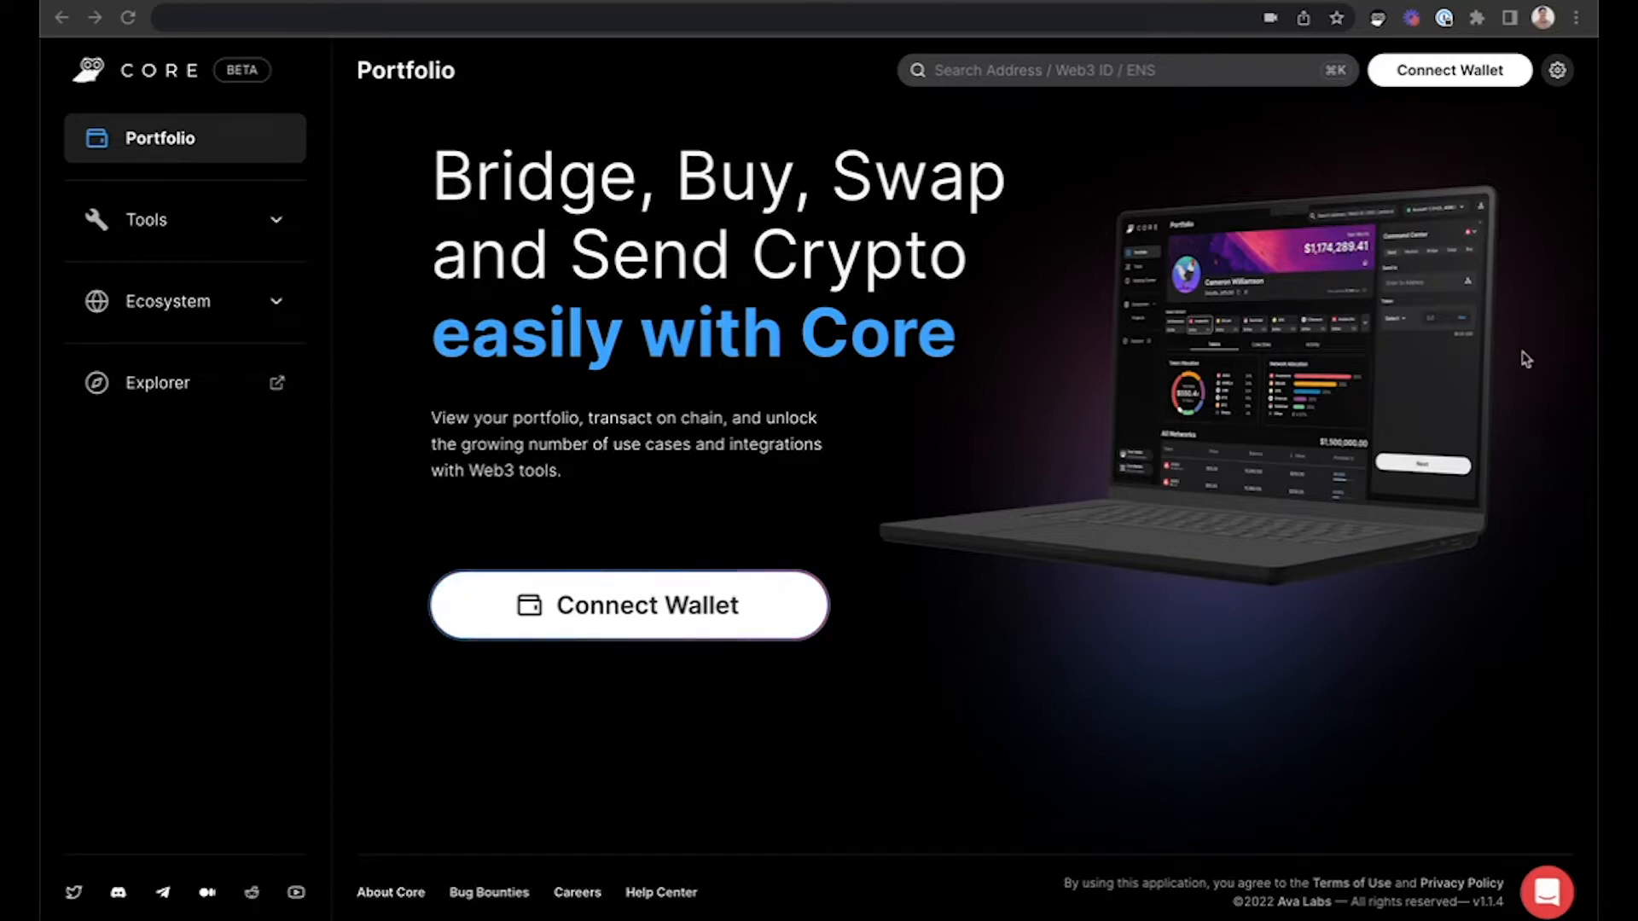
- Connect a wallet to load the Test account portfolio showing $92.34 net worth
left_click(627, 605)
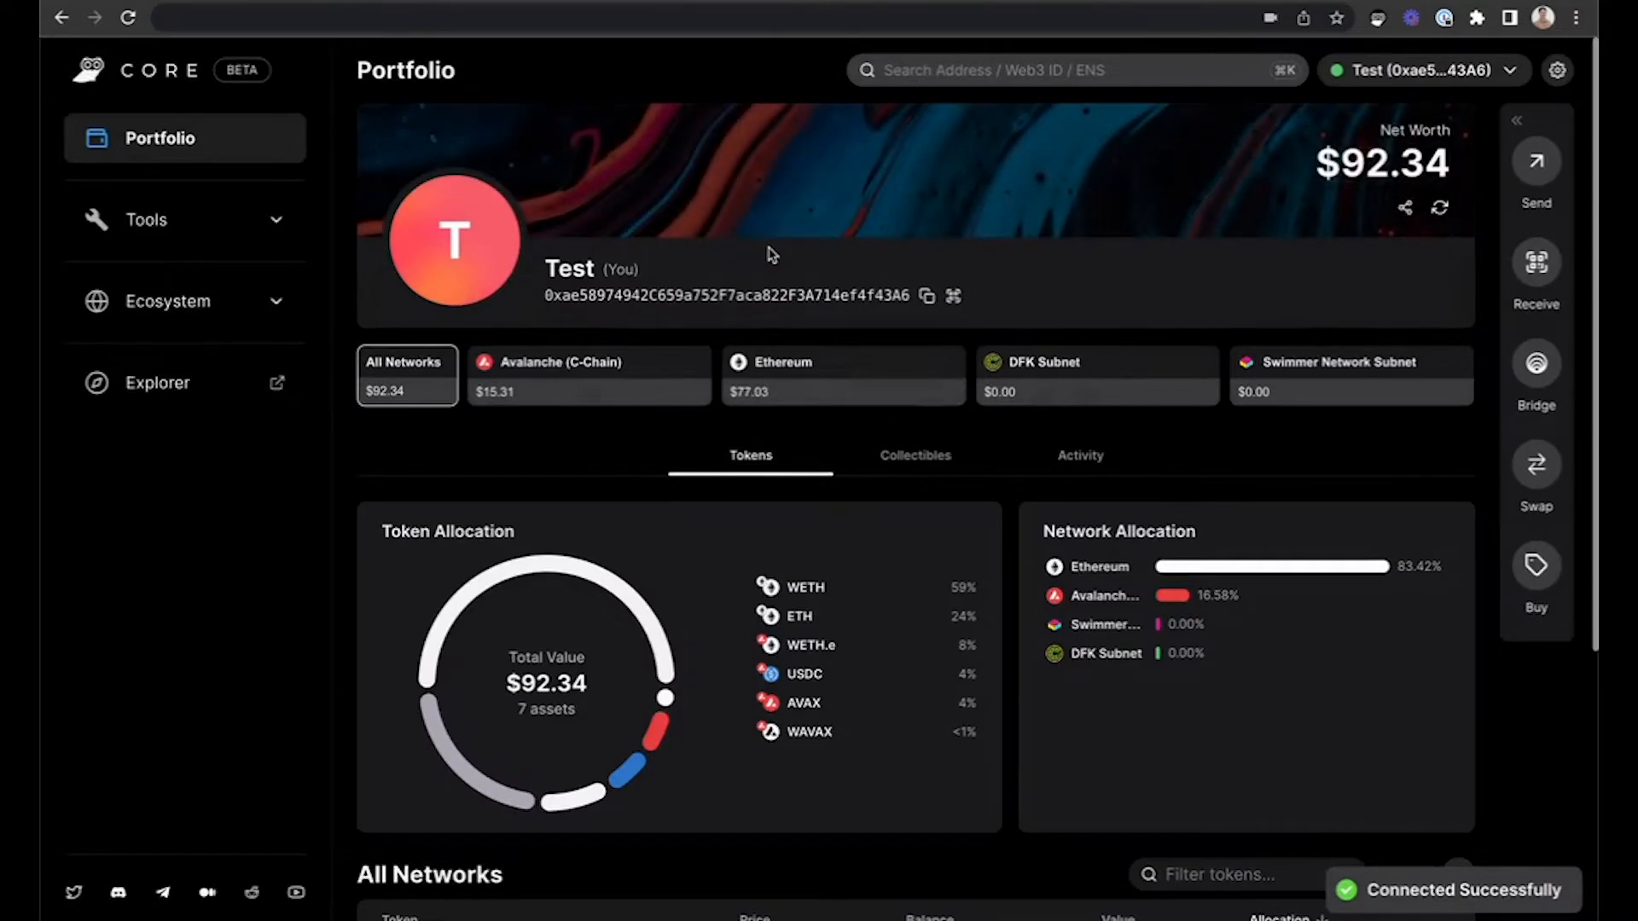
mouse_move(1469, 116)
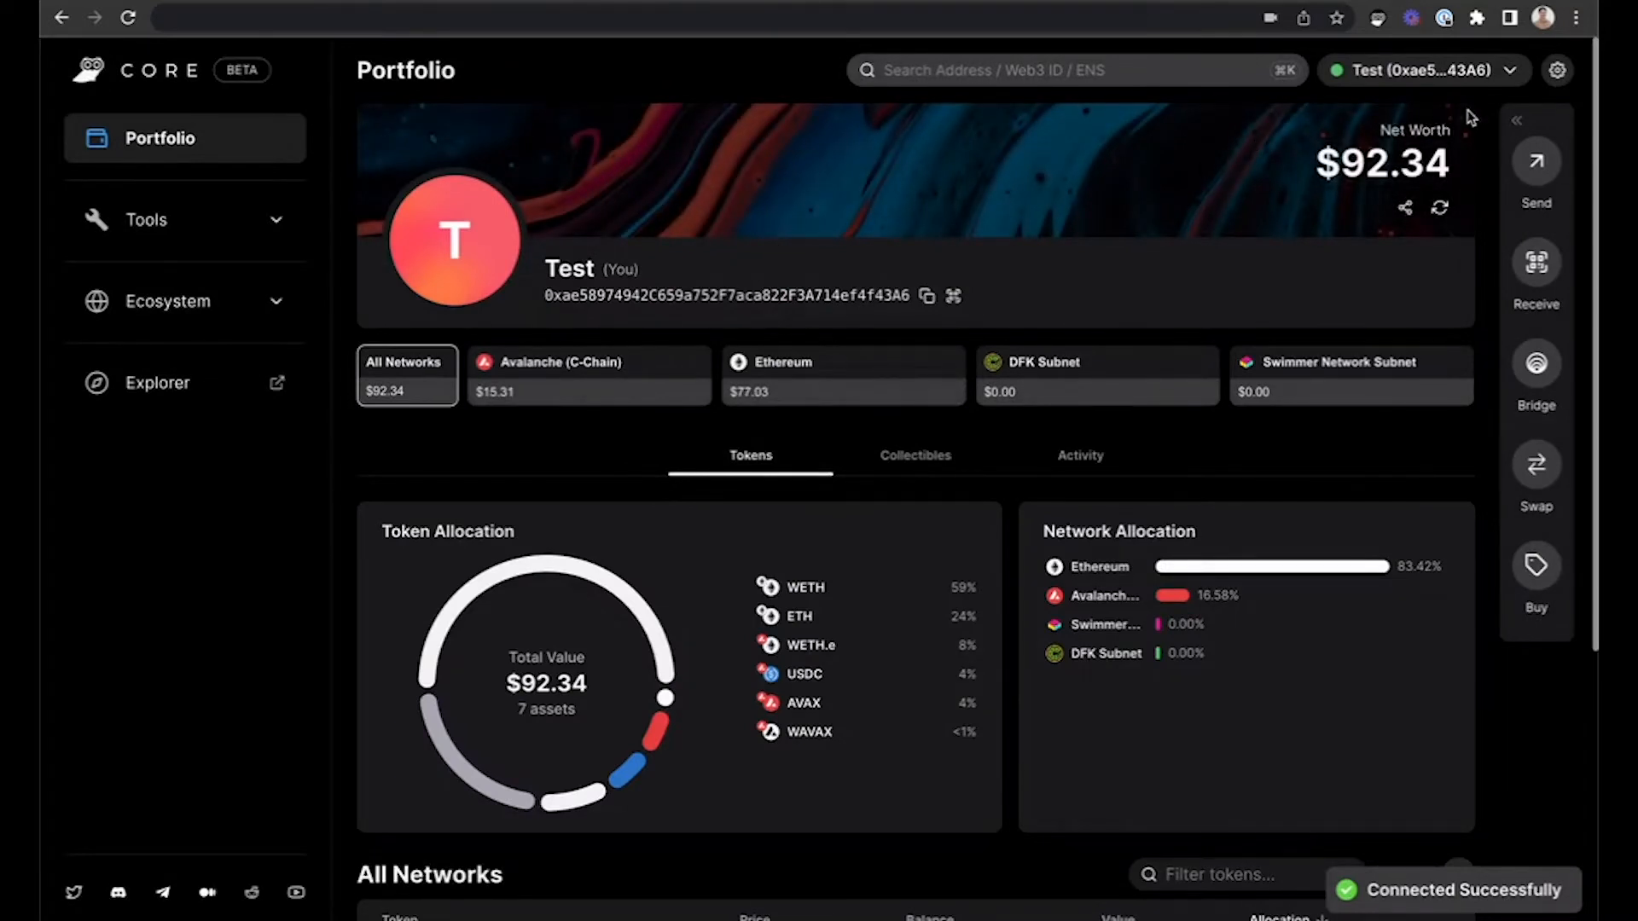
- Open the Command Center side panel on its Buy tab for AVAX via MoonPay
left_click(1536, 172)
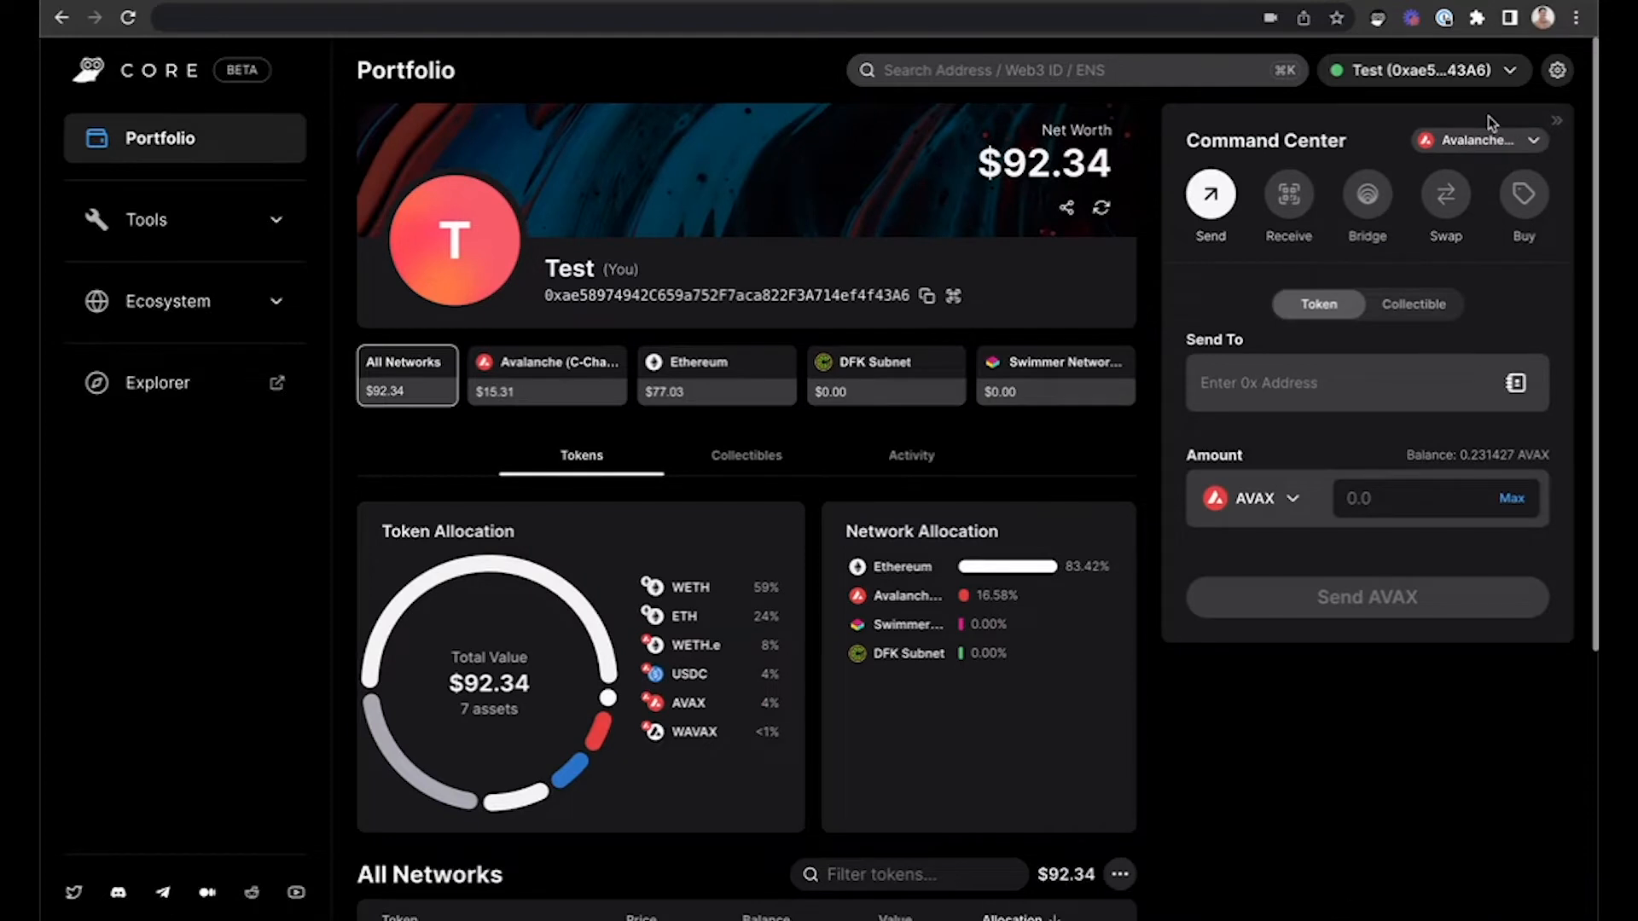
mouse_move(1523, 199)
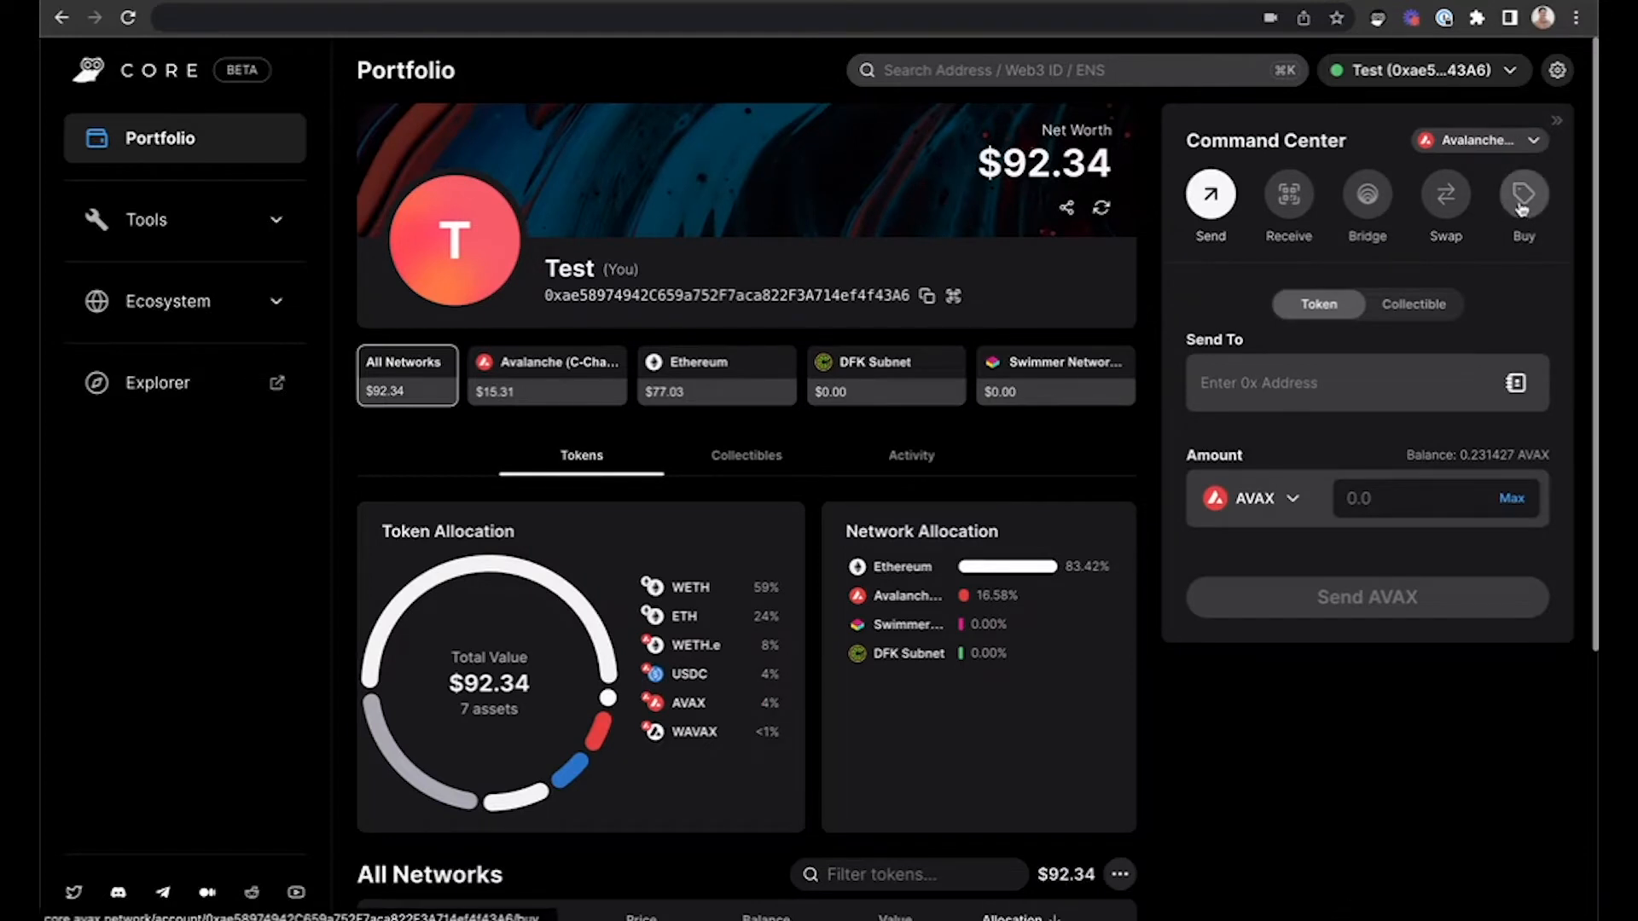
left_click(1522, 199)
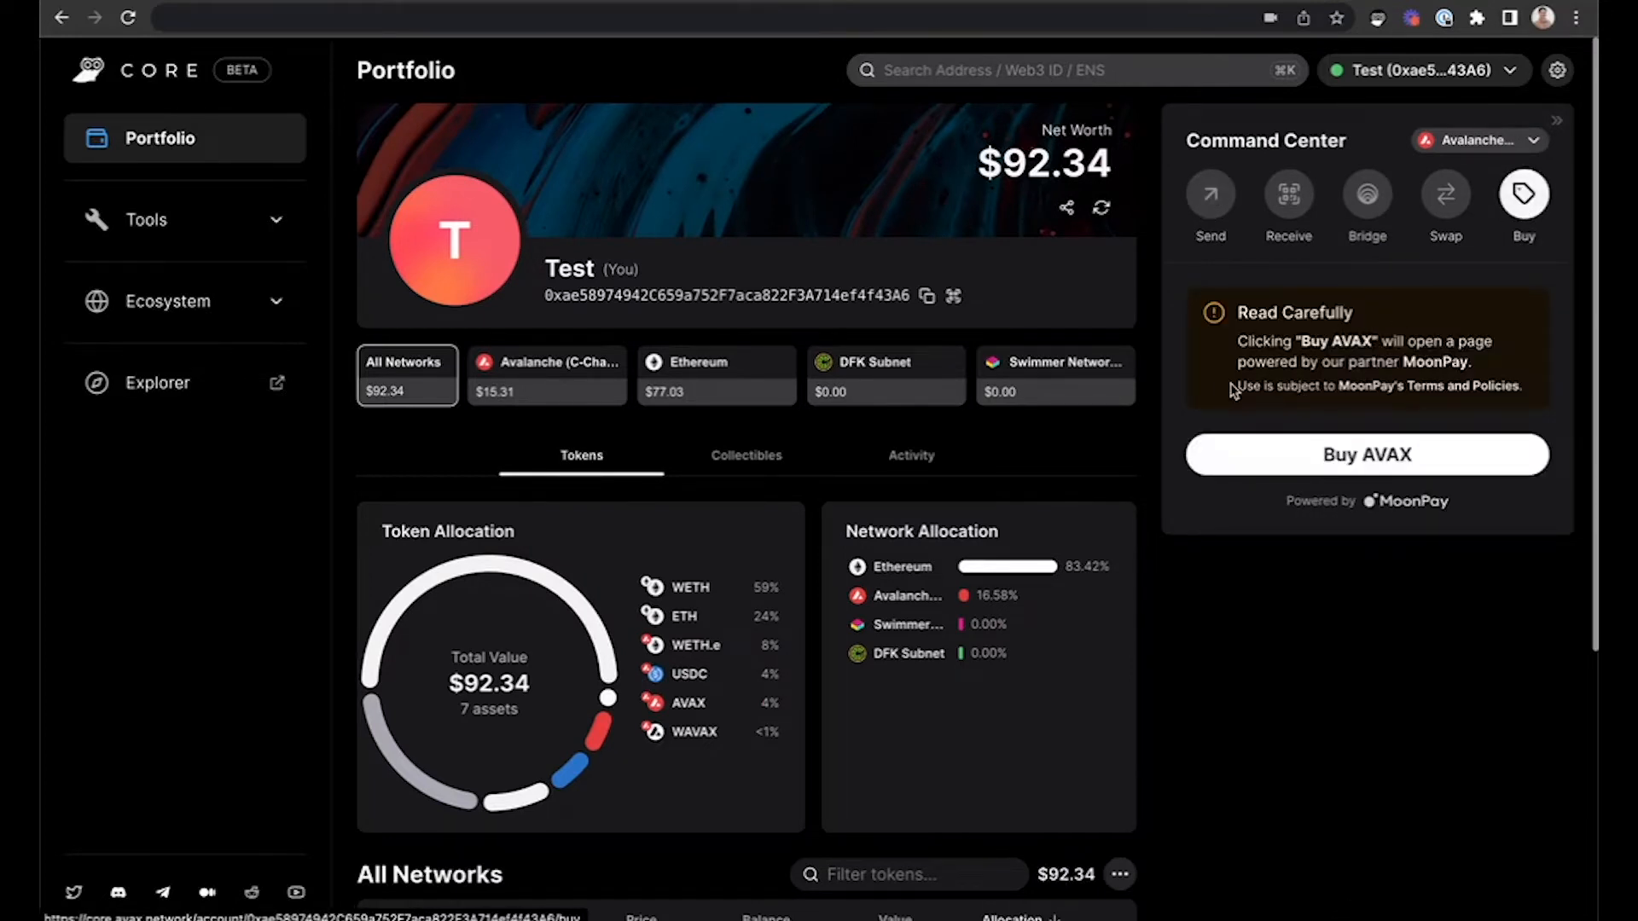
mouse_move(1224, 395)
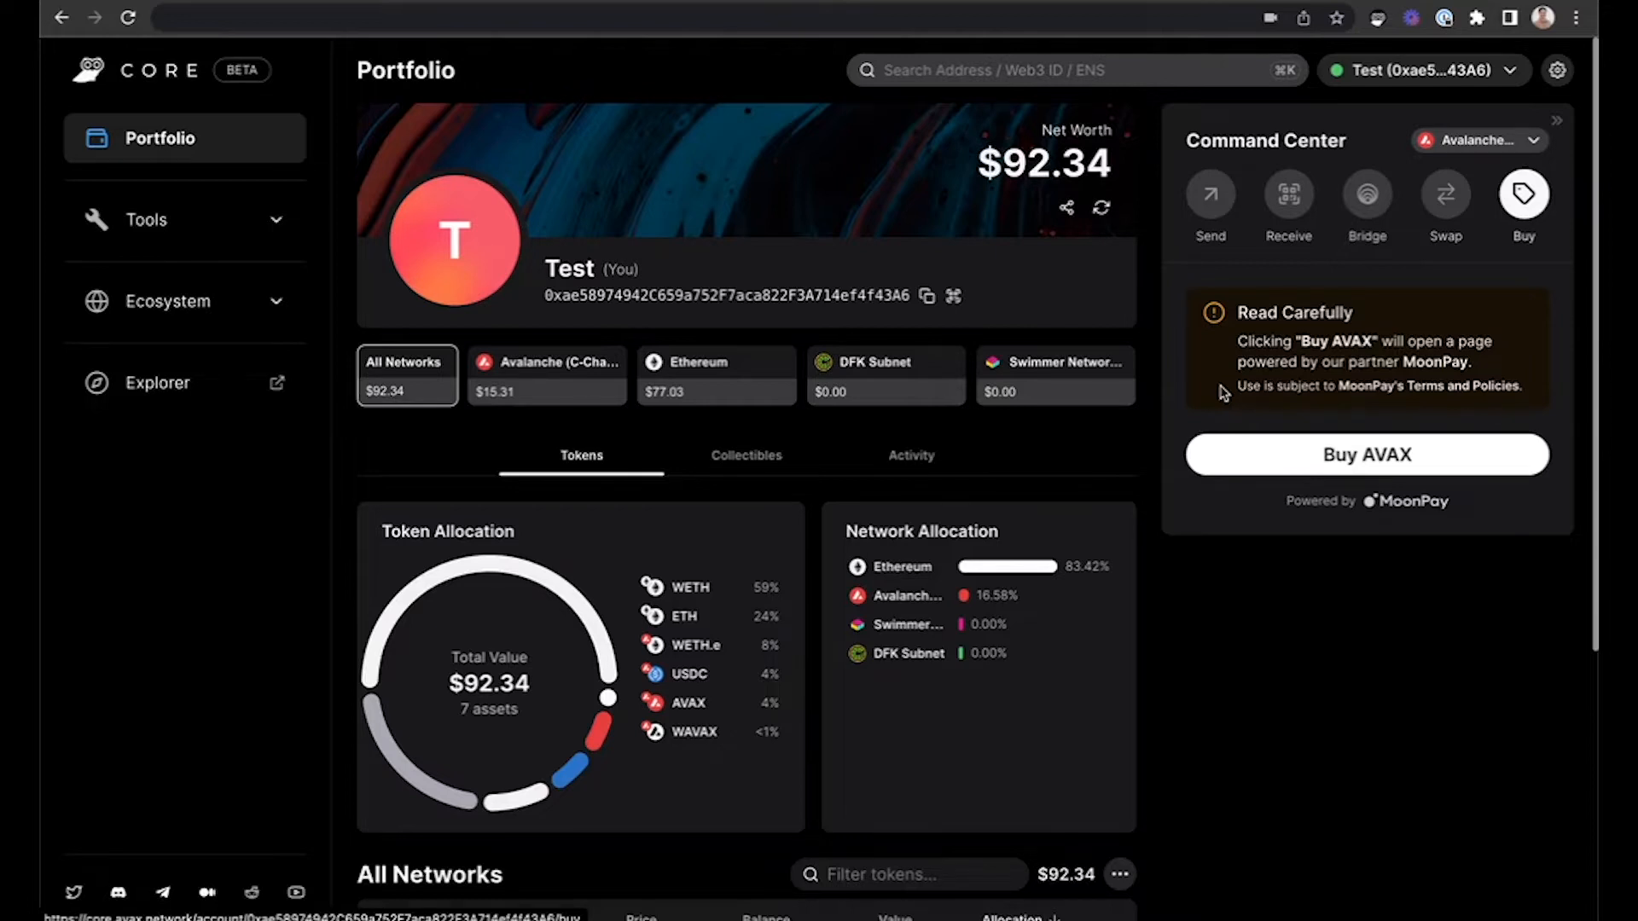
- Start the MoonPay AVAX purchase and expand the 300 USD quote's 17.97 AVAX fee breakdown
left_click(1364, 455)
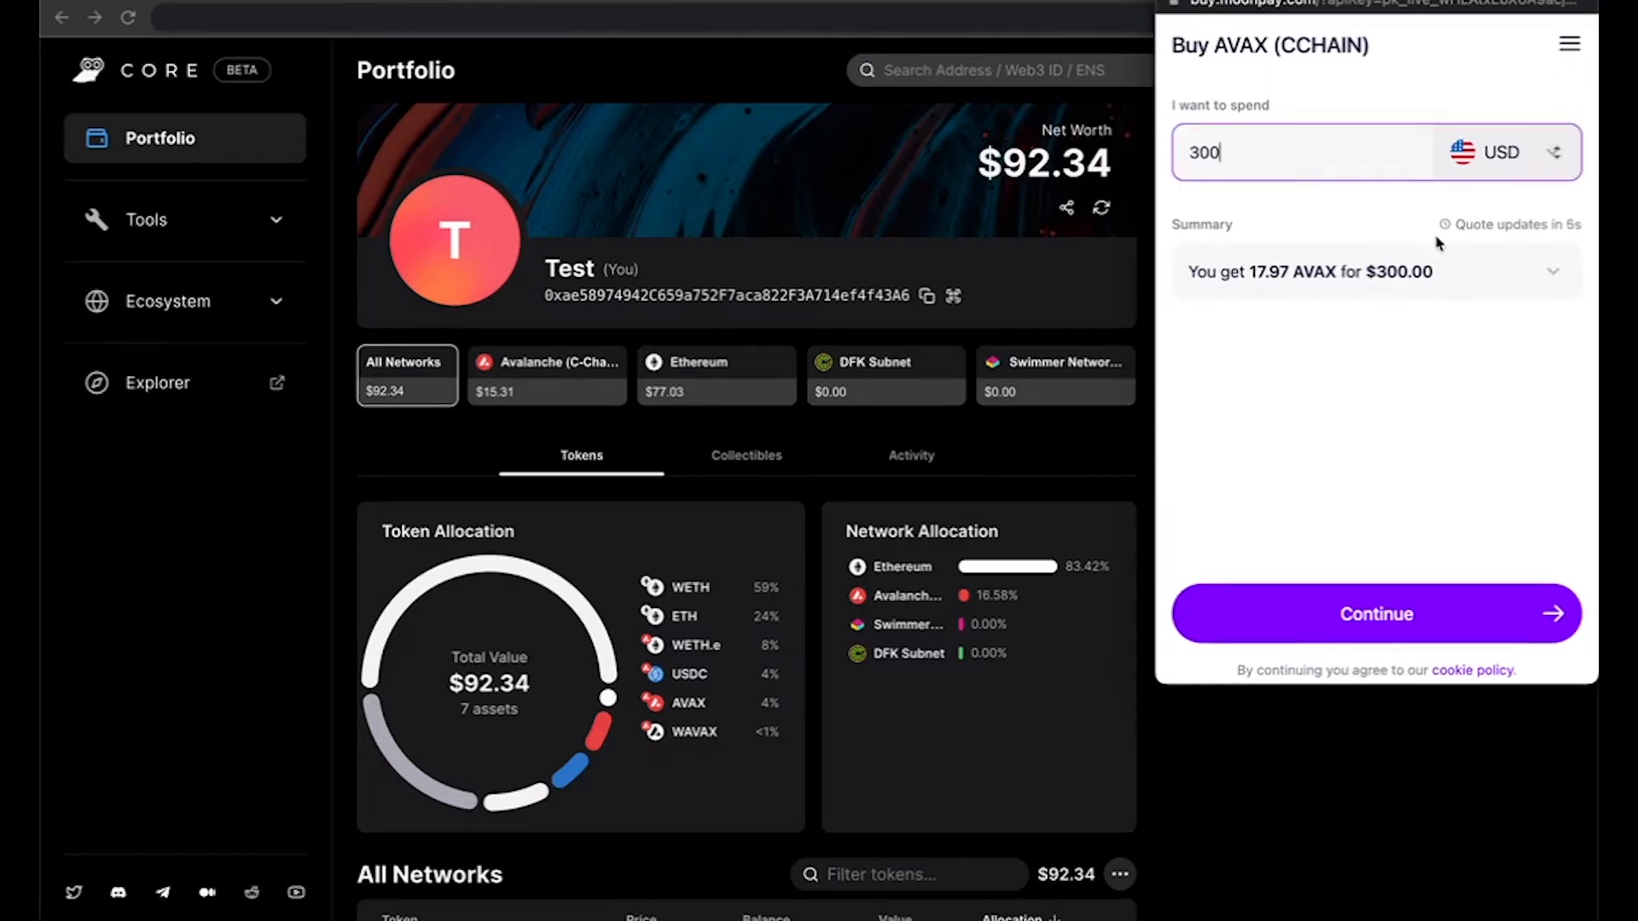
left_click(1554, 271)
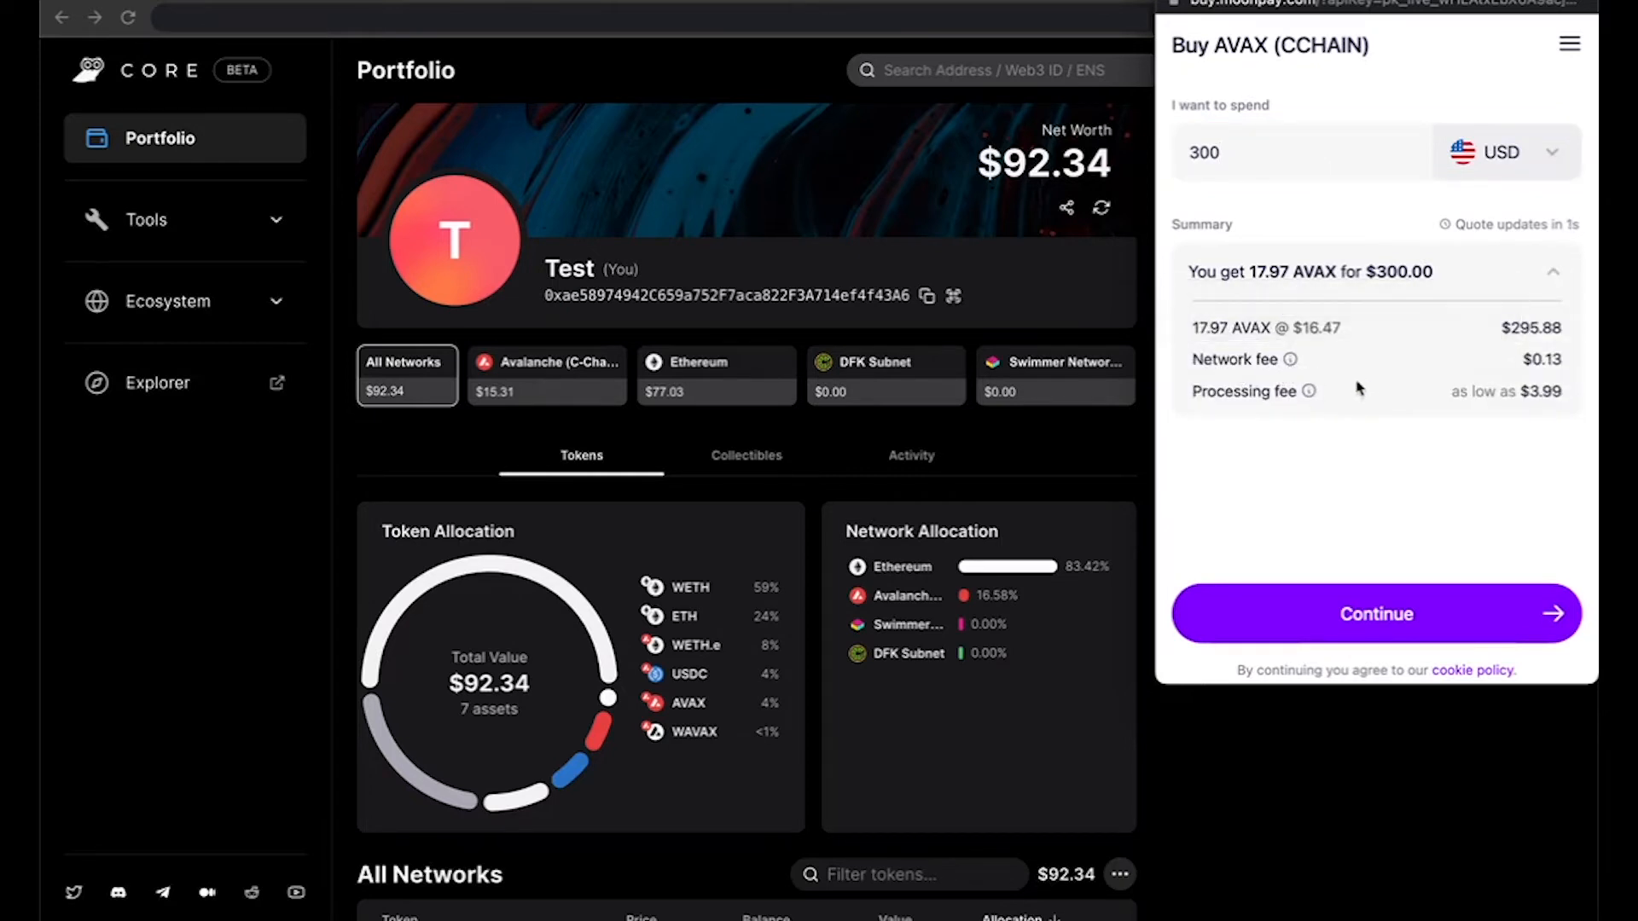
mouse_move(1410, 411)
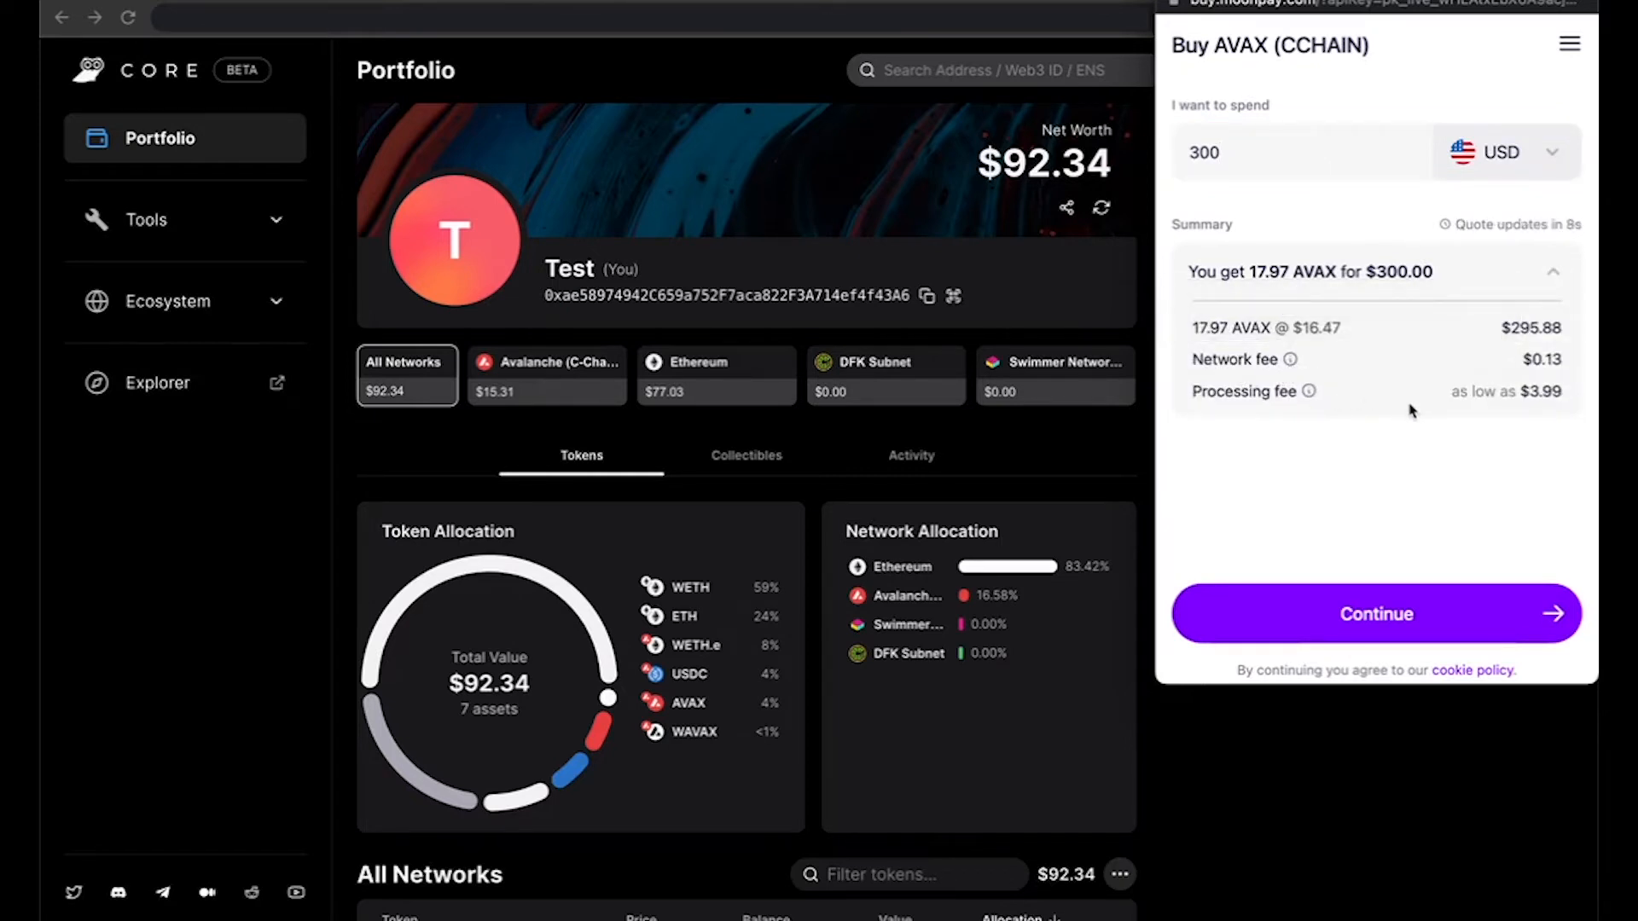